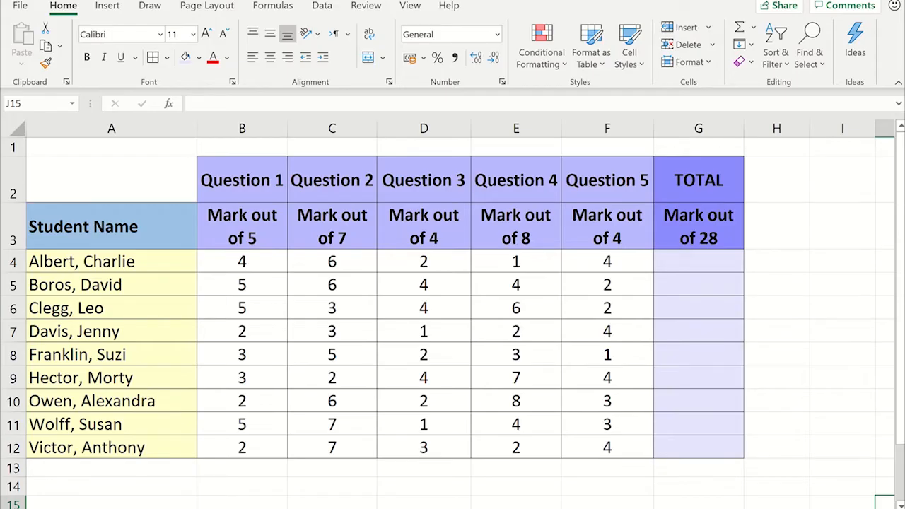
- Enter =SUM(B4:F4) in G4 so Albert Charlie's TOTAL shows 17
click(699, 261)
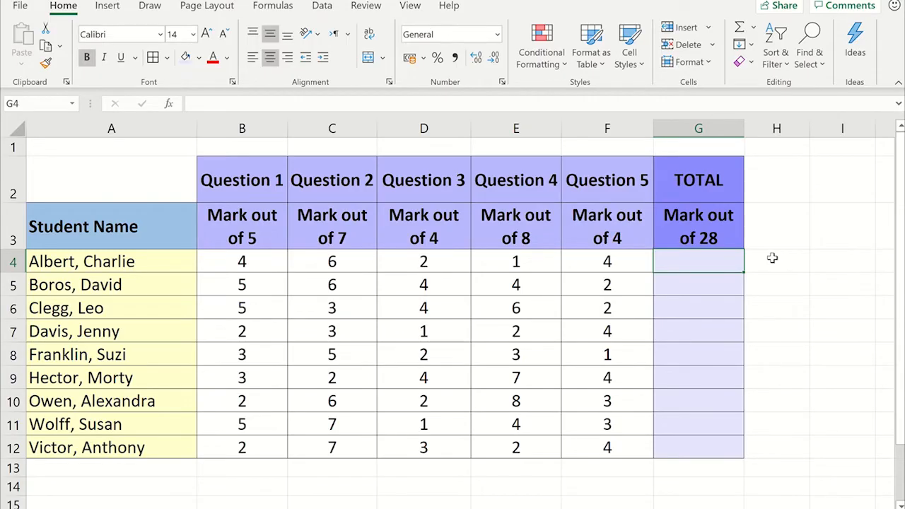
text(=)
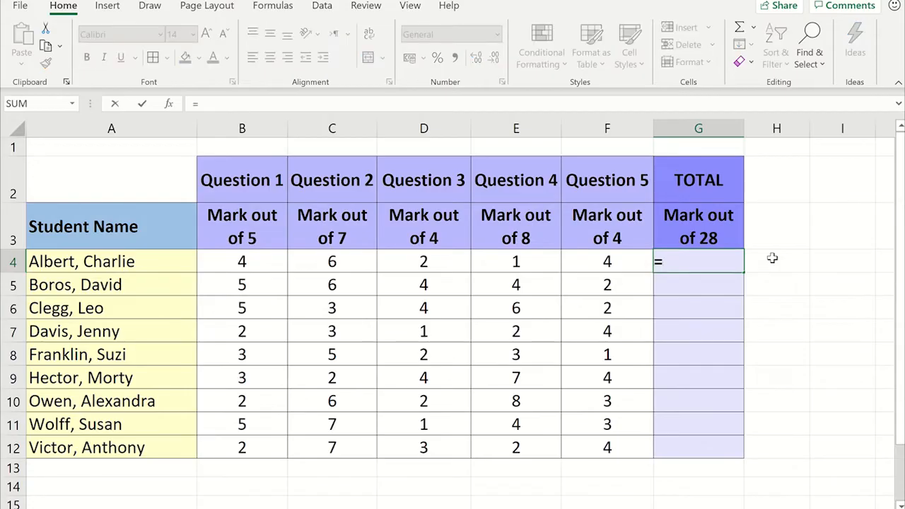
text(SUM()
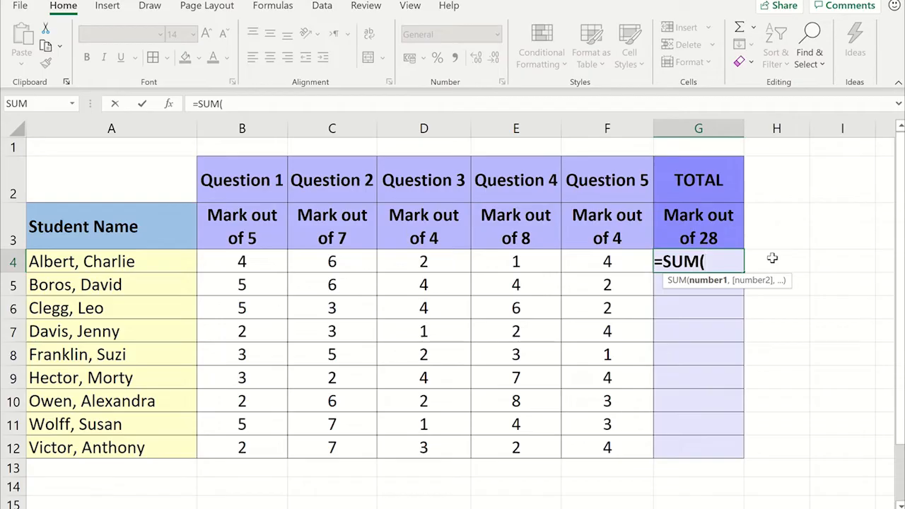
click(242, 260)
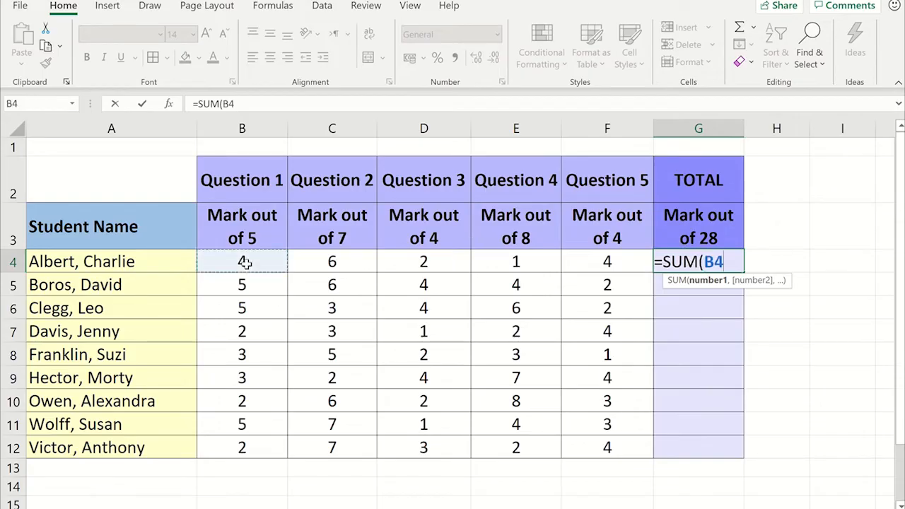
drag(242, 262, 607, 262)
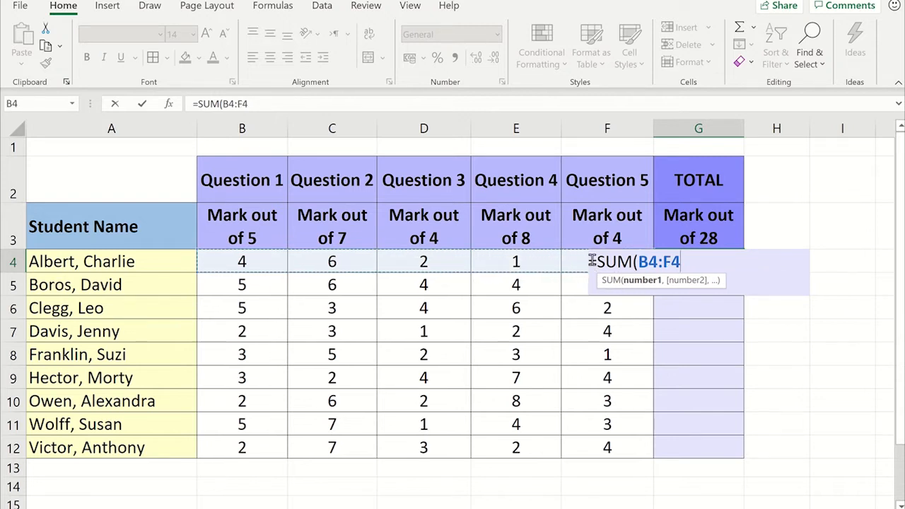
text())
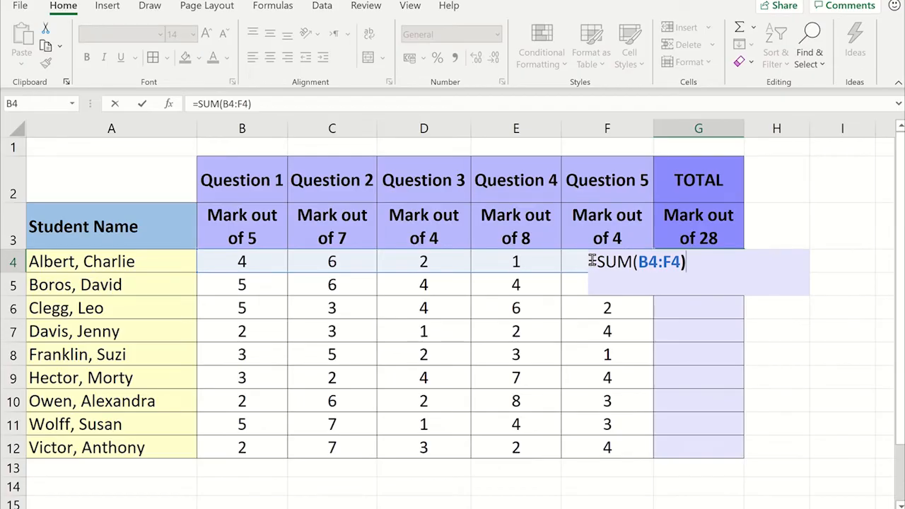
key(Return)
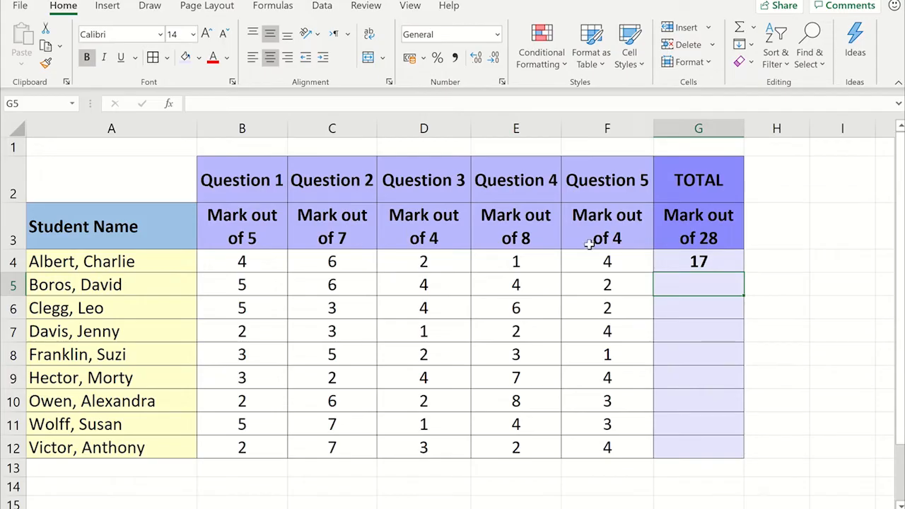
mouse_move(758, 264)
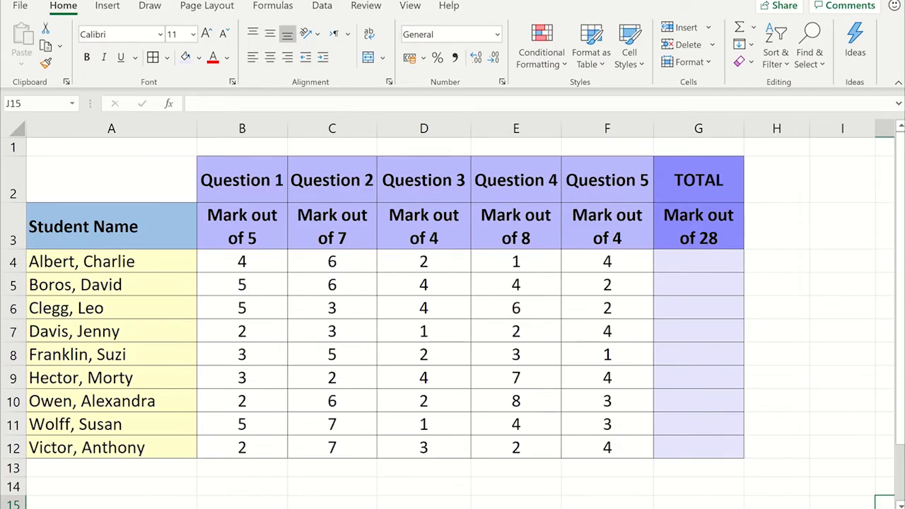
- Use AutoSum's Sum option in G4 to accept =SUM(B4:F4), giving 17
click(699, 260)
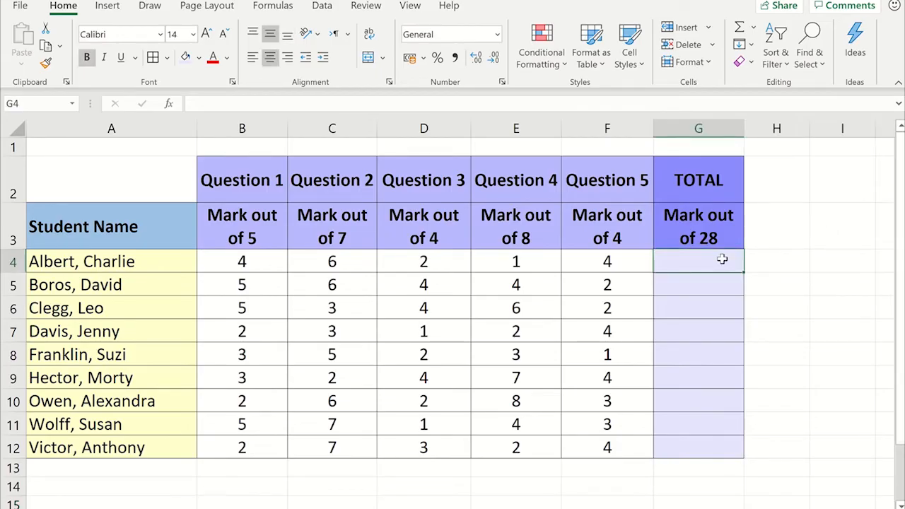
mouse_move(772, 259)
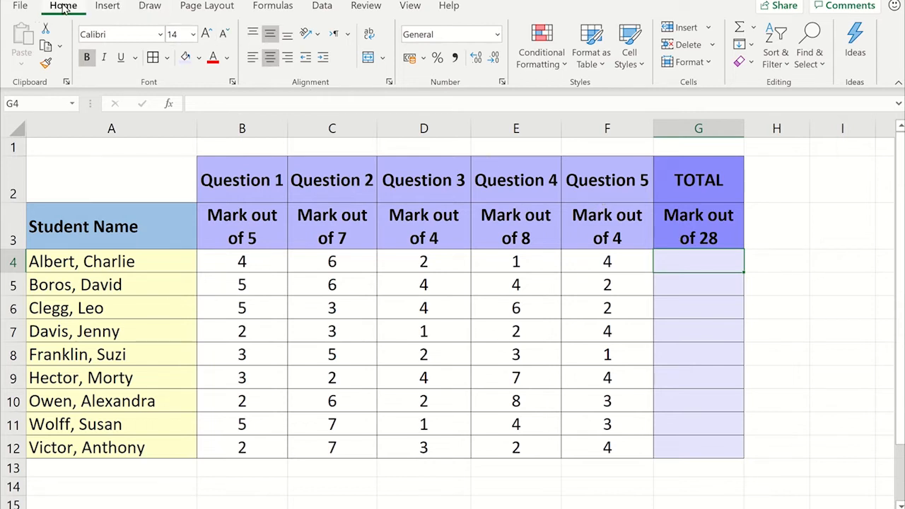
mouse_move(713, 56)
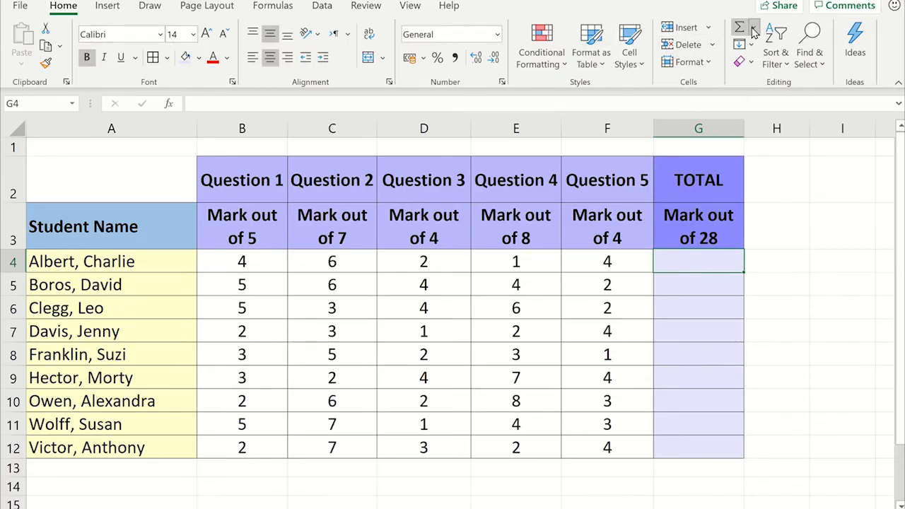
click(753, 30)
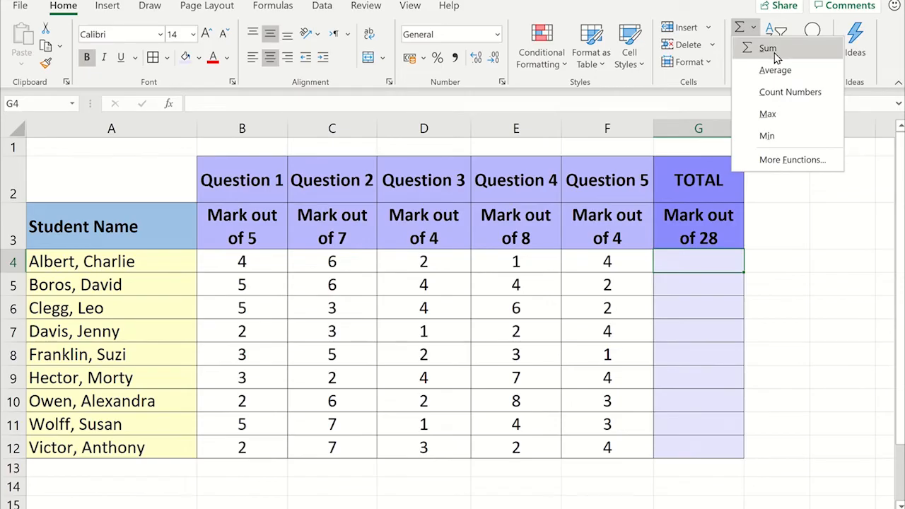
click(767, 48)
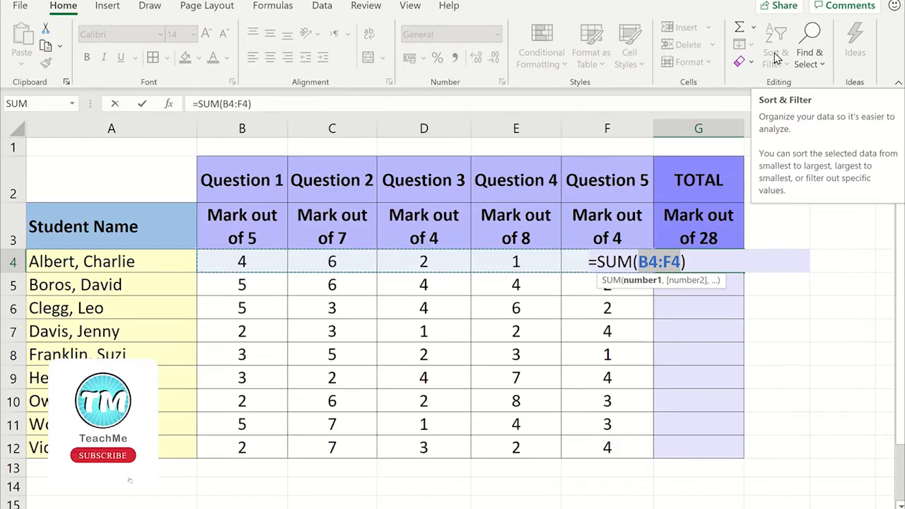
click(102, 455)
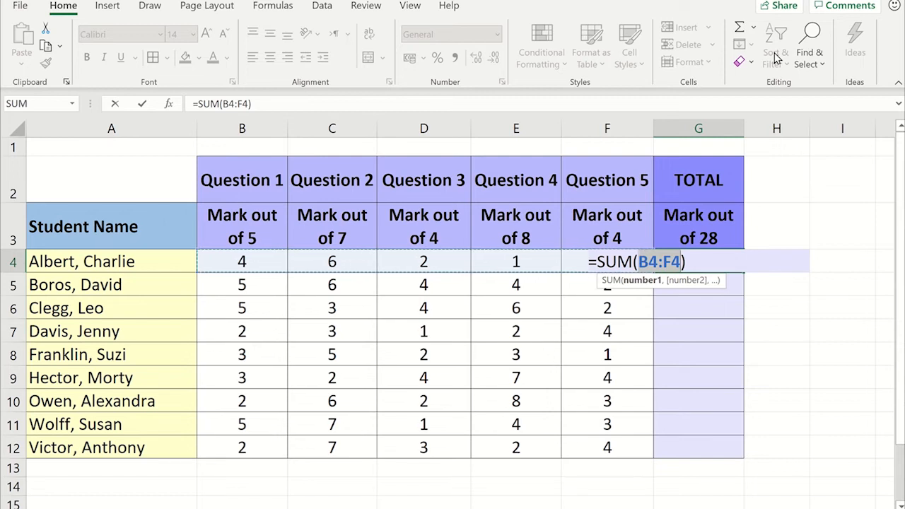
key(Return)
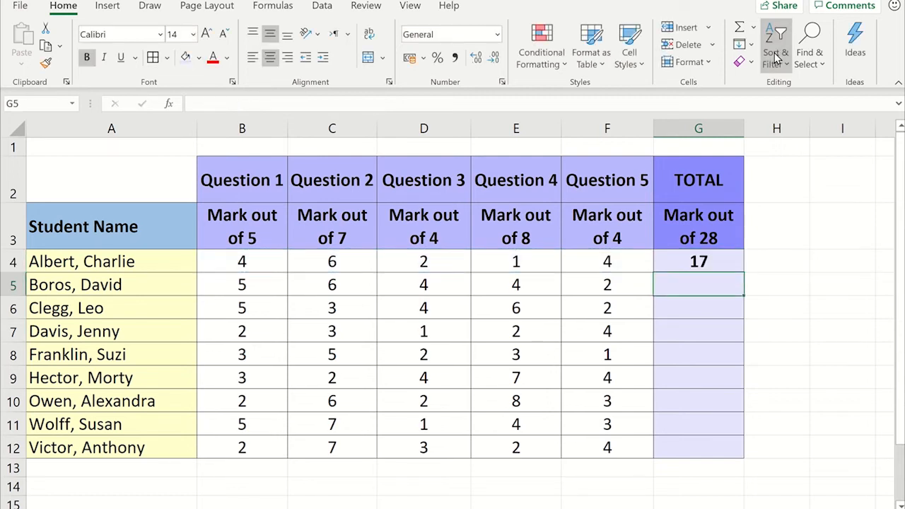
- Fill G4's SUM formula down to G12 so every student's TOTAL is calculated
click(699, 261)
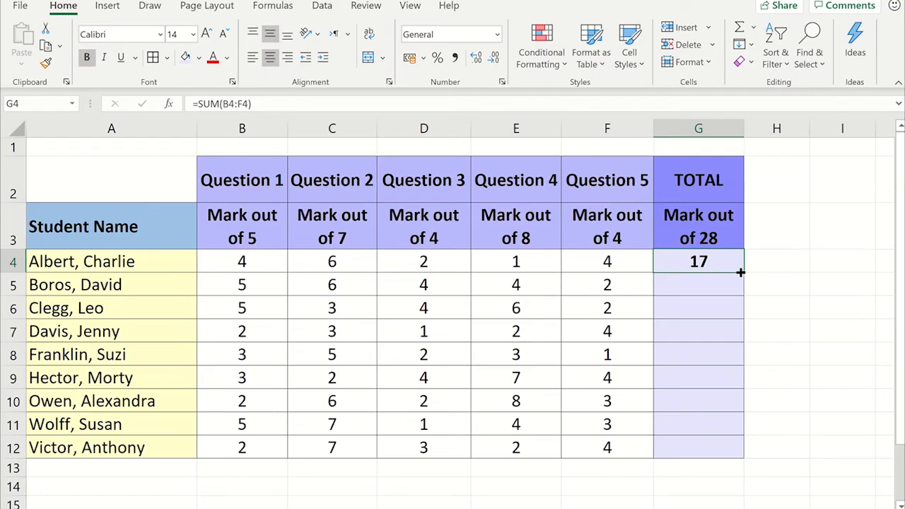
drag(741, 272, 722, 455)
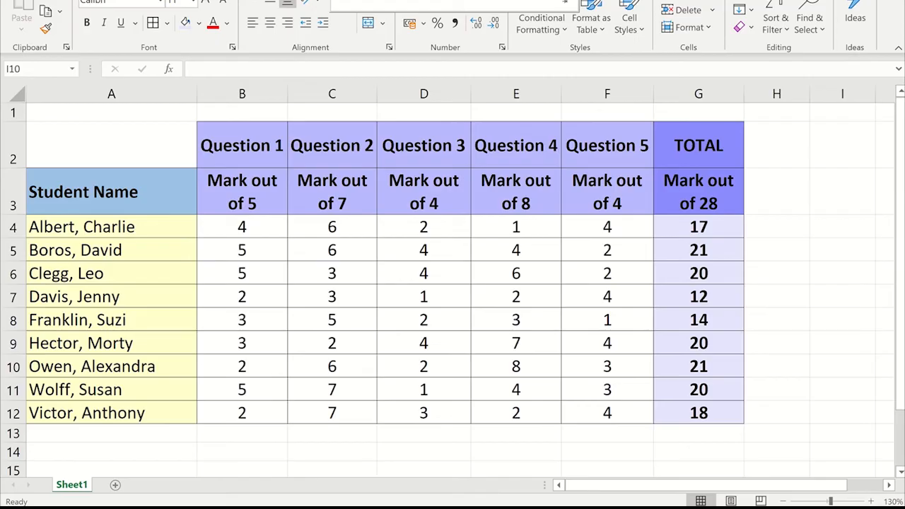
mouse_move(228, 230)
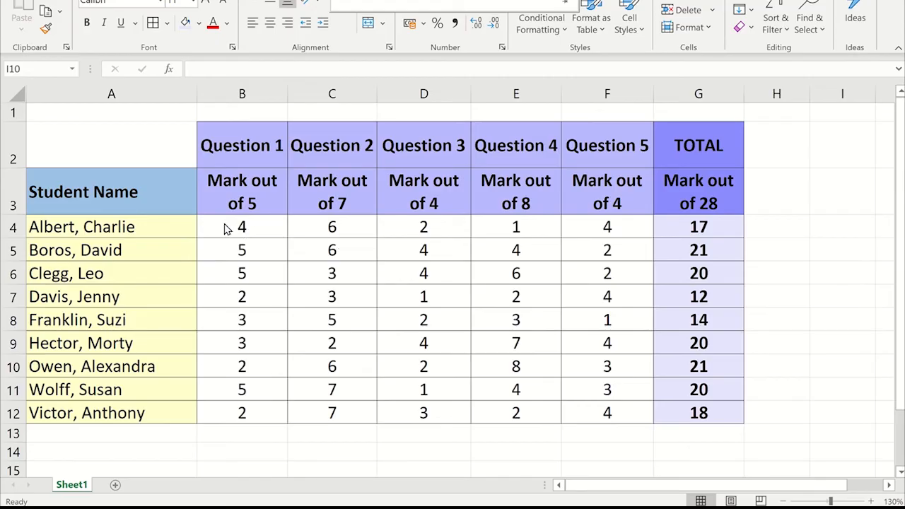
- Select B4:F4 to show Sum: 17 in the status bar, matching the TOTAL
drag(242, 227, 331, 226)
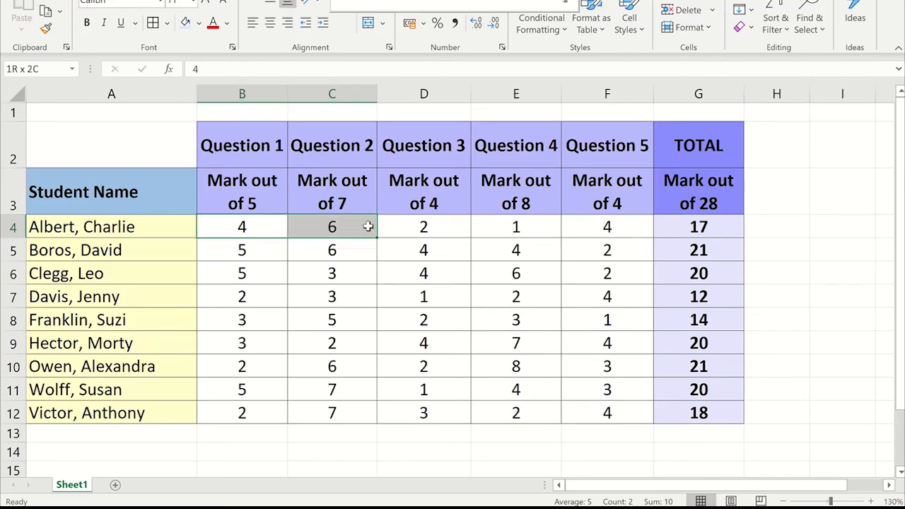
drag(331, 226, 607, 227)
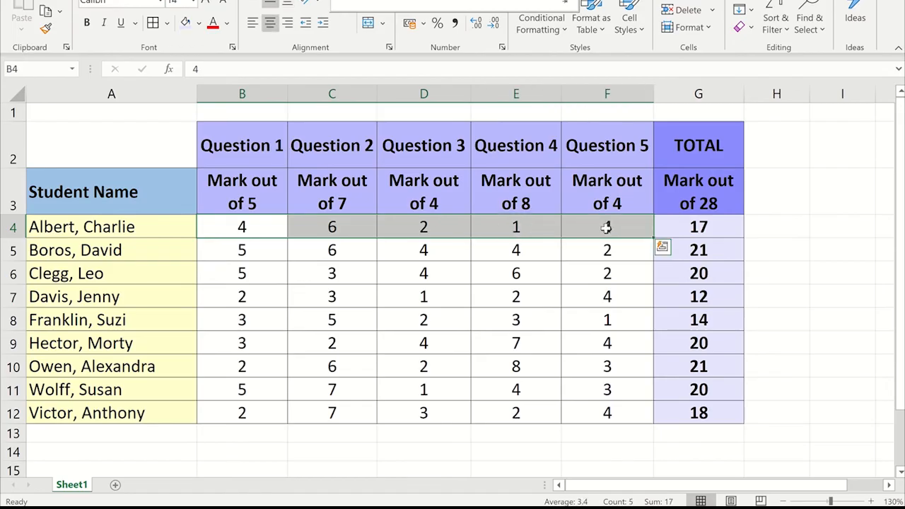